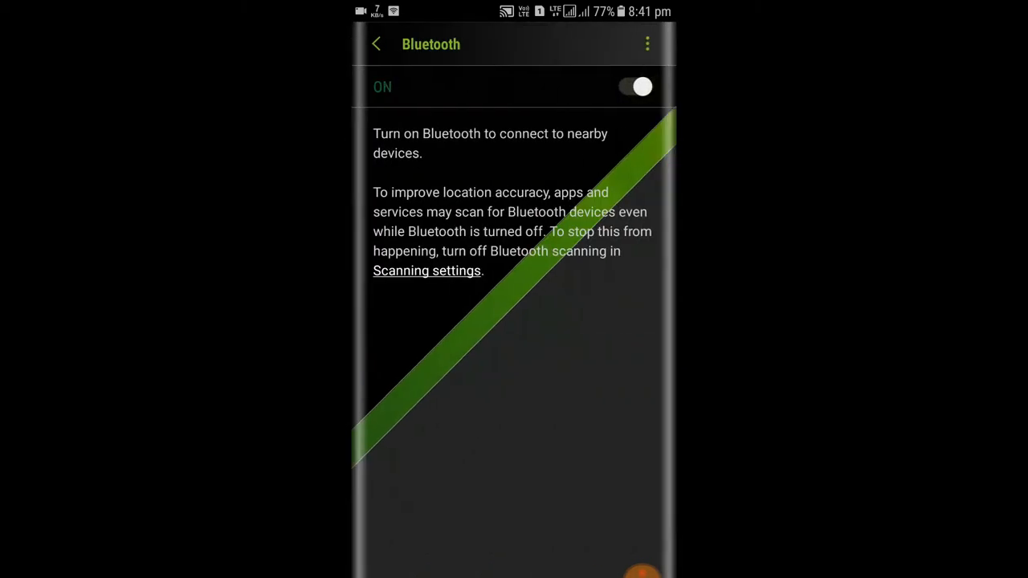
- Switch Bluetooth on, showing DEBU-PC paired, and return to the Connections list
{"action": "left_click", "coordinate": [636, 87]}
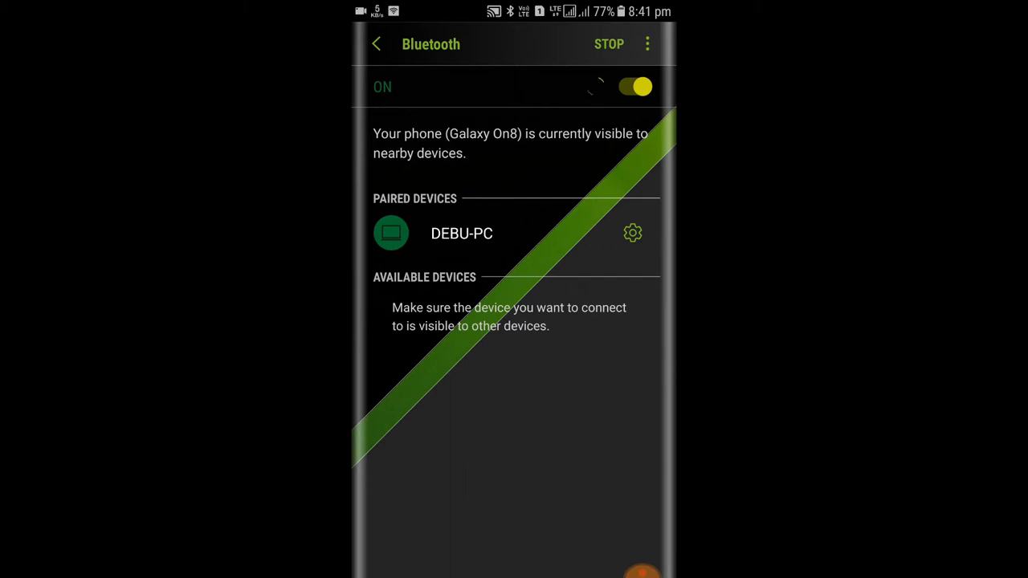
{"action": "left_click", "coordinate": [376, 43]}
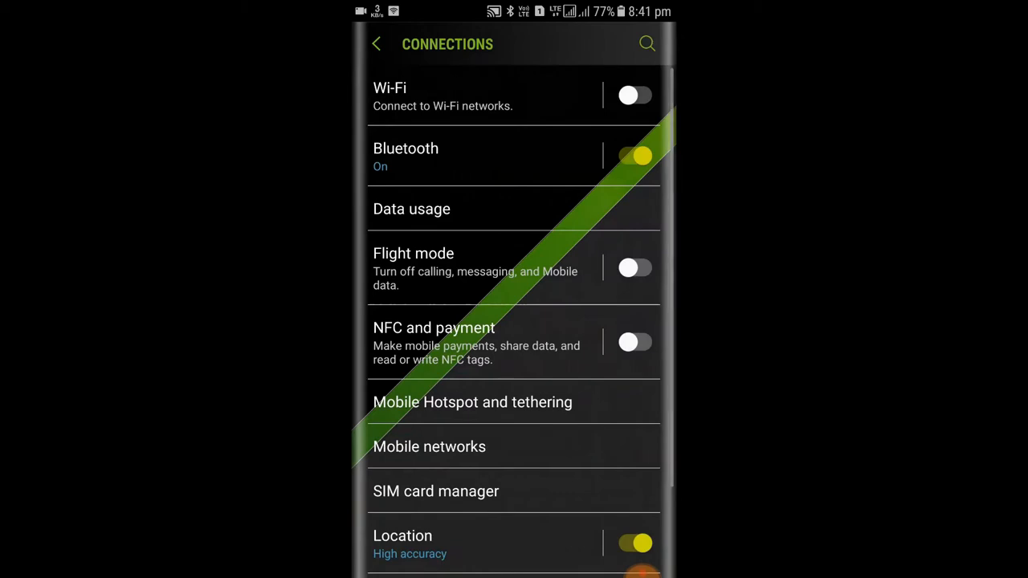
- Switch NFC on under NFC and payment and bring up the Android Beam page for the headphones
{"action": "left_click", "coordinate": [433, 342]}
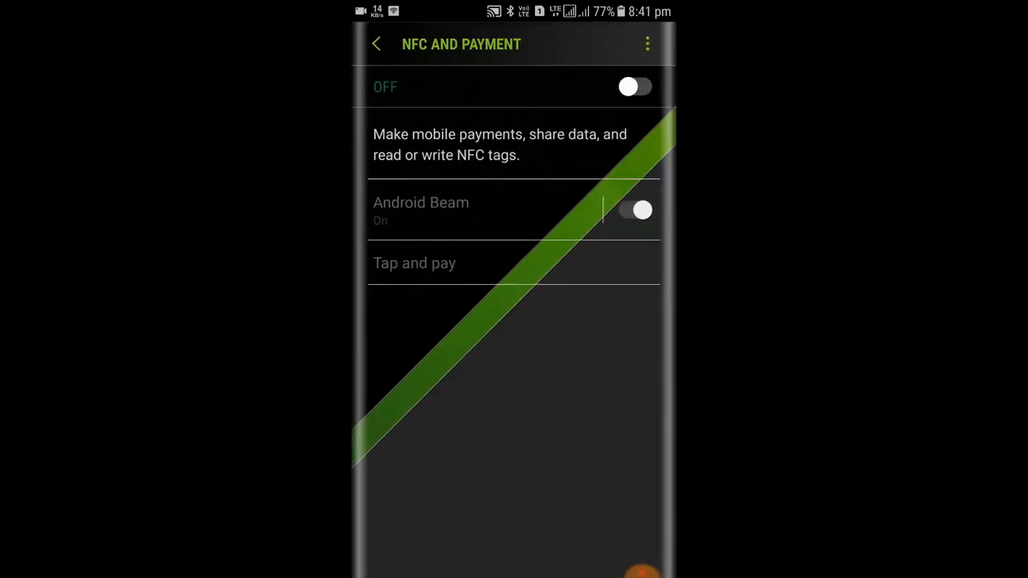
{"action": "left_click", "coordinate": [648, 44]}
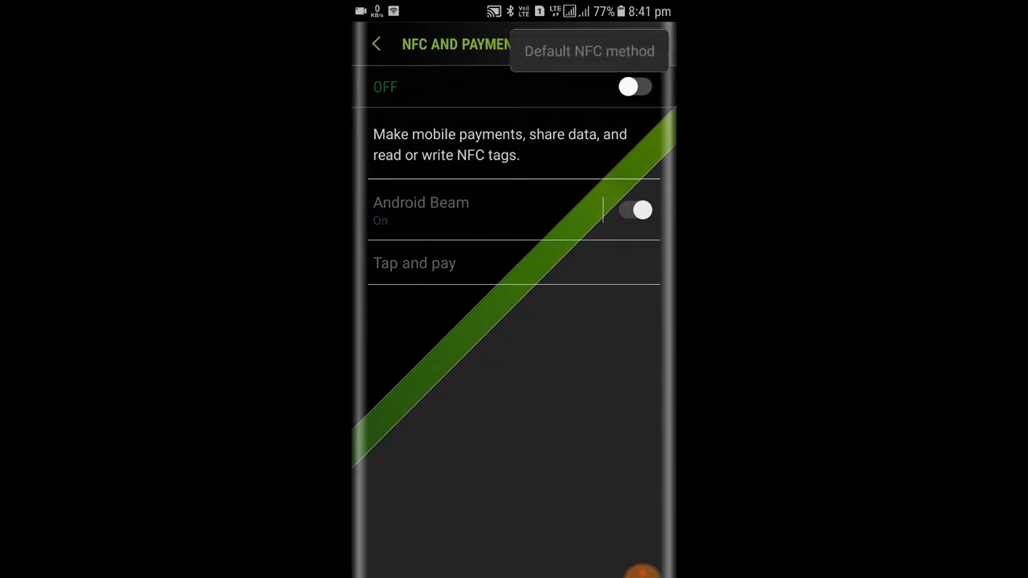
{"action": "left_click", "coordinate": [633, 86]}
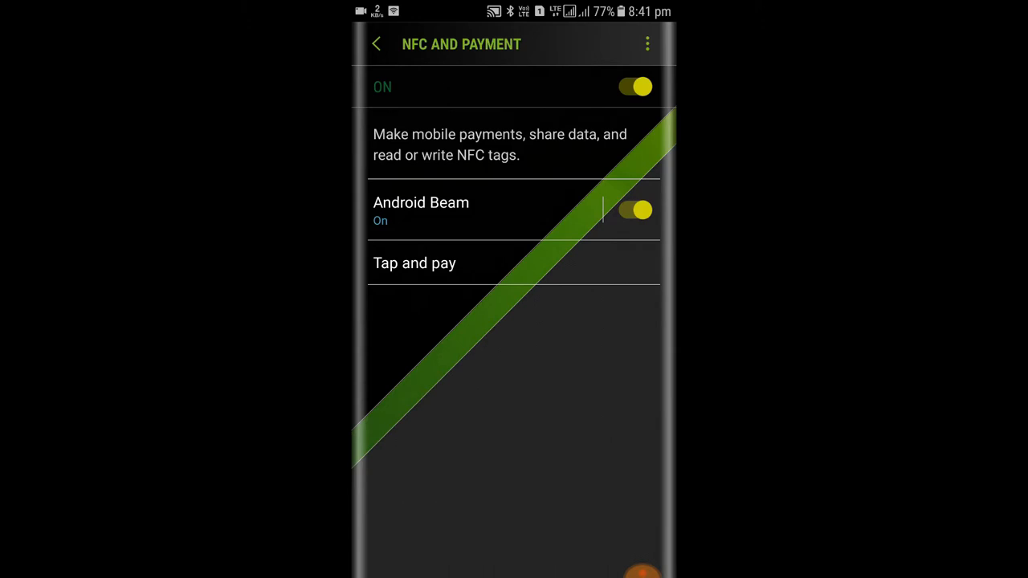
{"action": "left_click", "coordinate": [421, 209]}
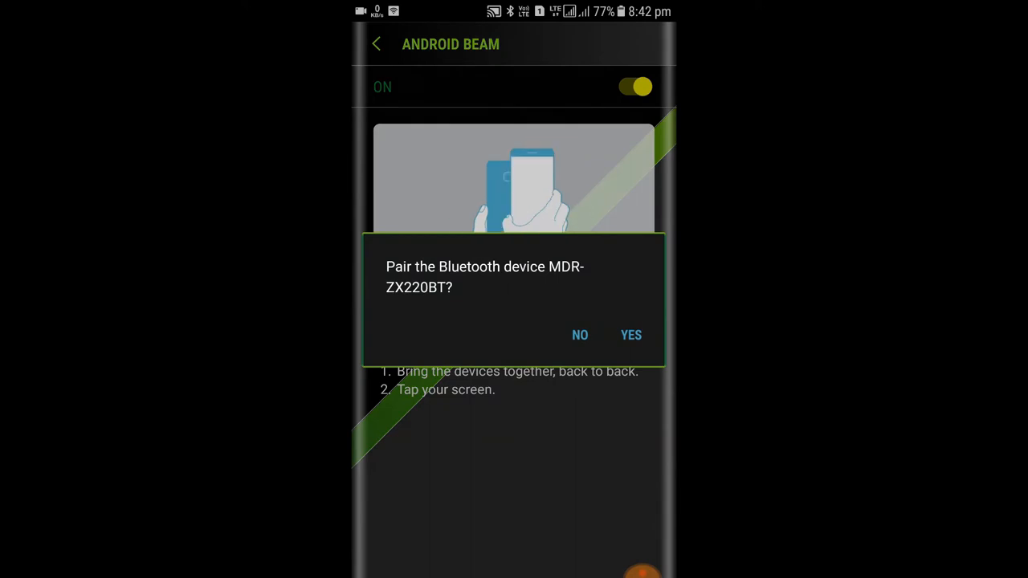
- Dismiss the tag chooser and accept pairing with MDR-ZX220BT via YES
{"action": "left_click", "coordinate": [629, 336]}
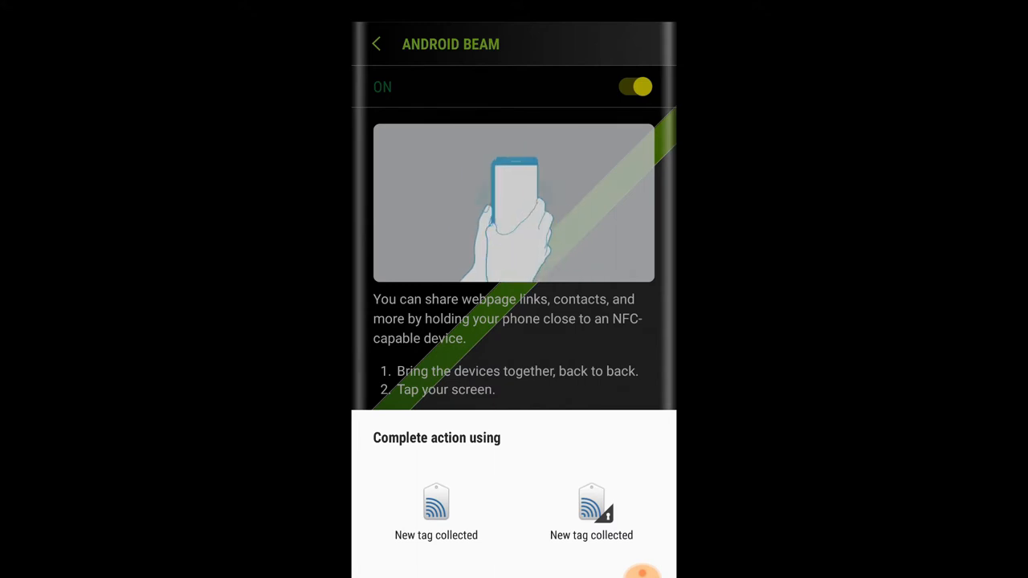
{"action": "left_click", "coordinate": [437, 510]}
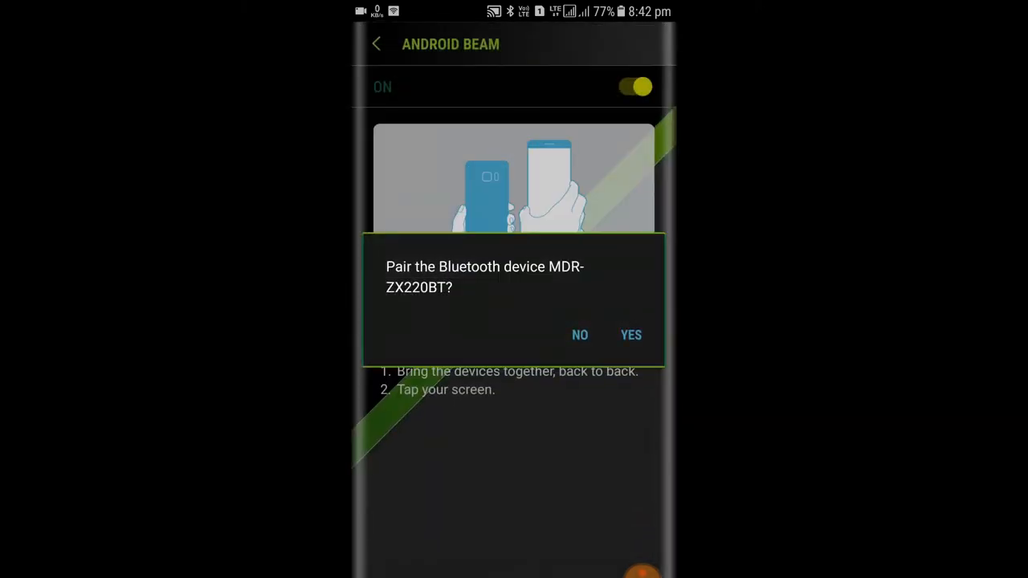
{"action": "left_click", "coordinate": [630, 336]}
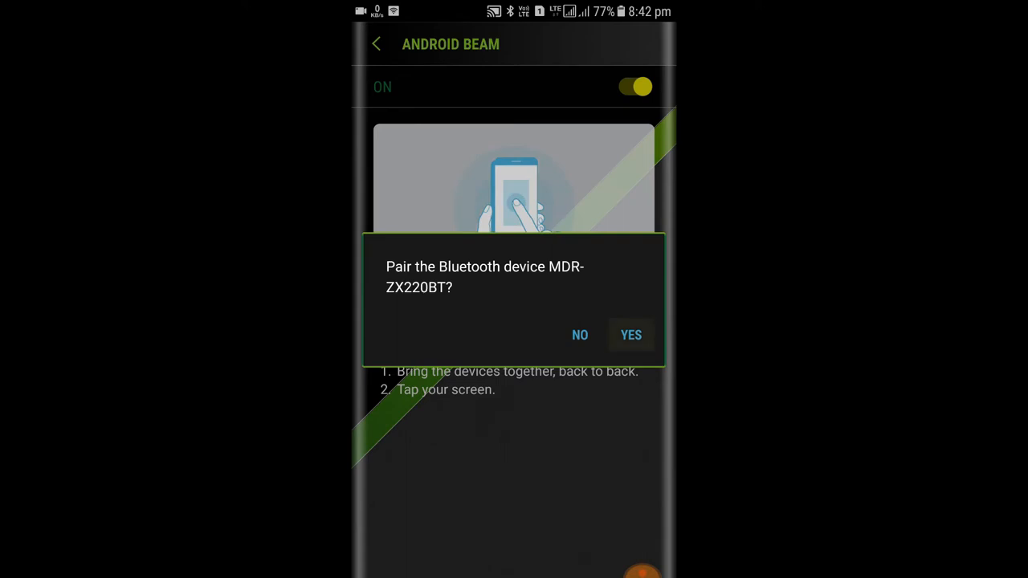
{"action": "left_click", "coordinate": [630, 336]}
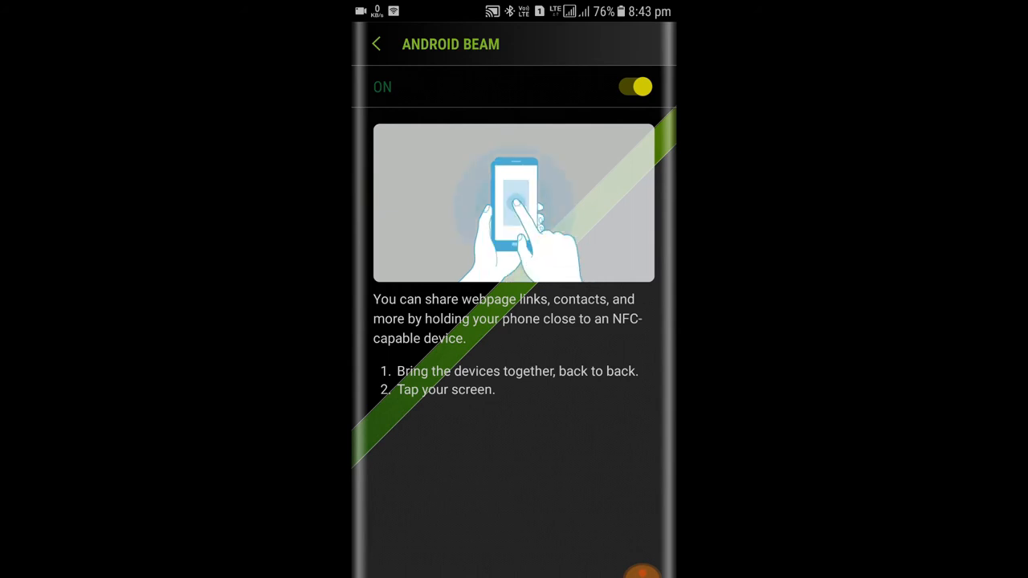
- Return to Connections and view Bluetooth paired devices with MDR-ZX220BT connected
{"action": "left_click", "coordinate": [376, 45]}
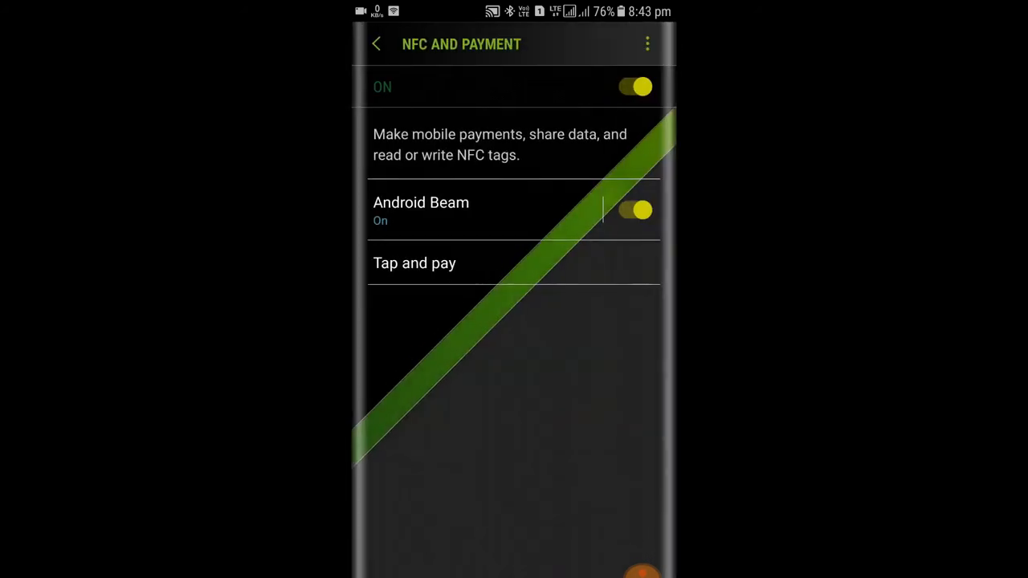
{"action": "left_click", "coordinate": [376, 45]}
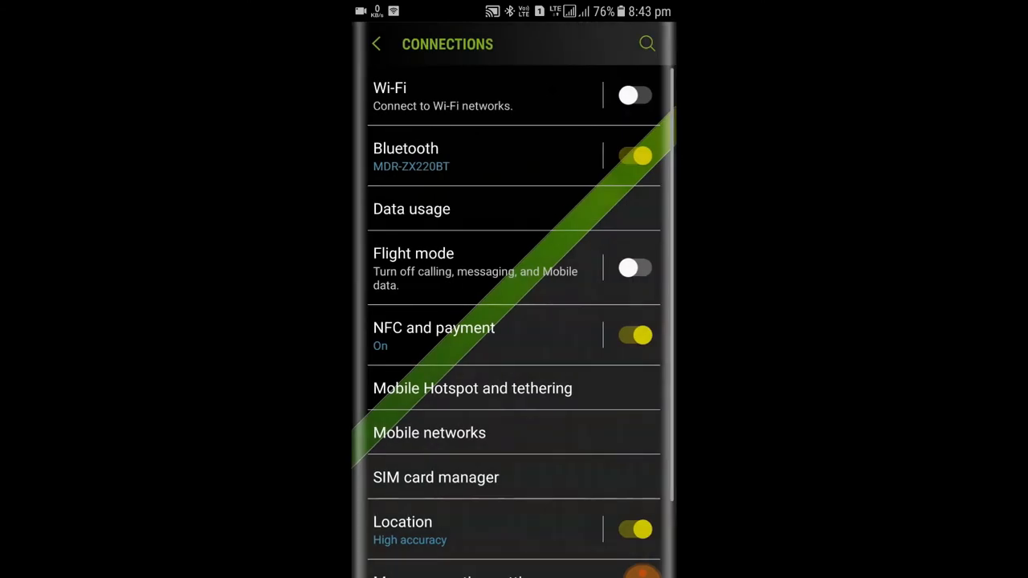
{"action": "left_click", "coordinate": [404, 147]}
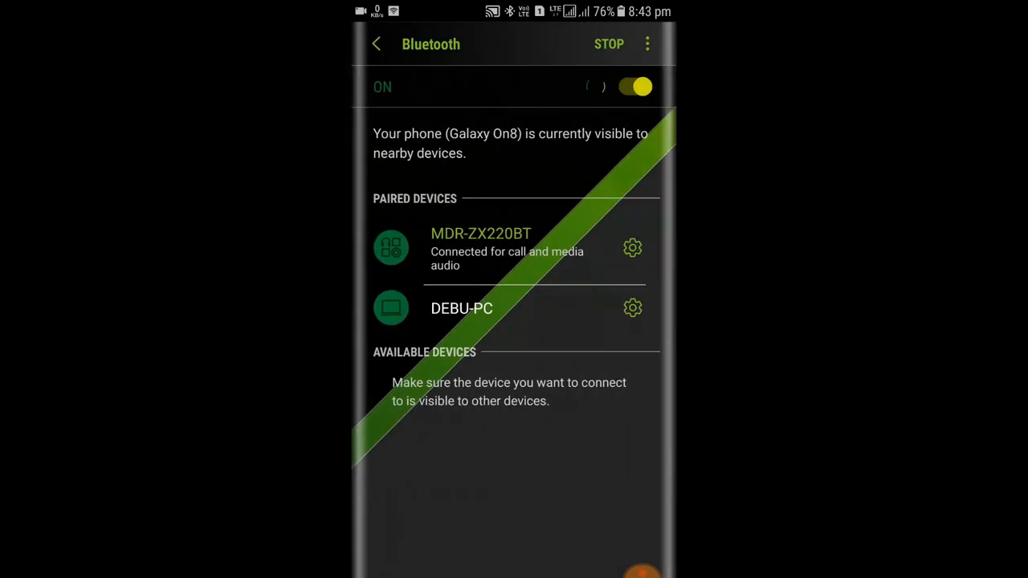